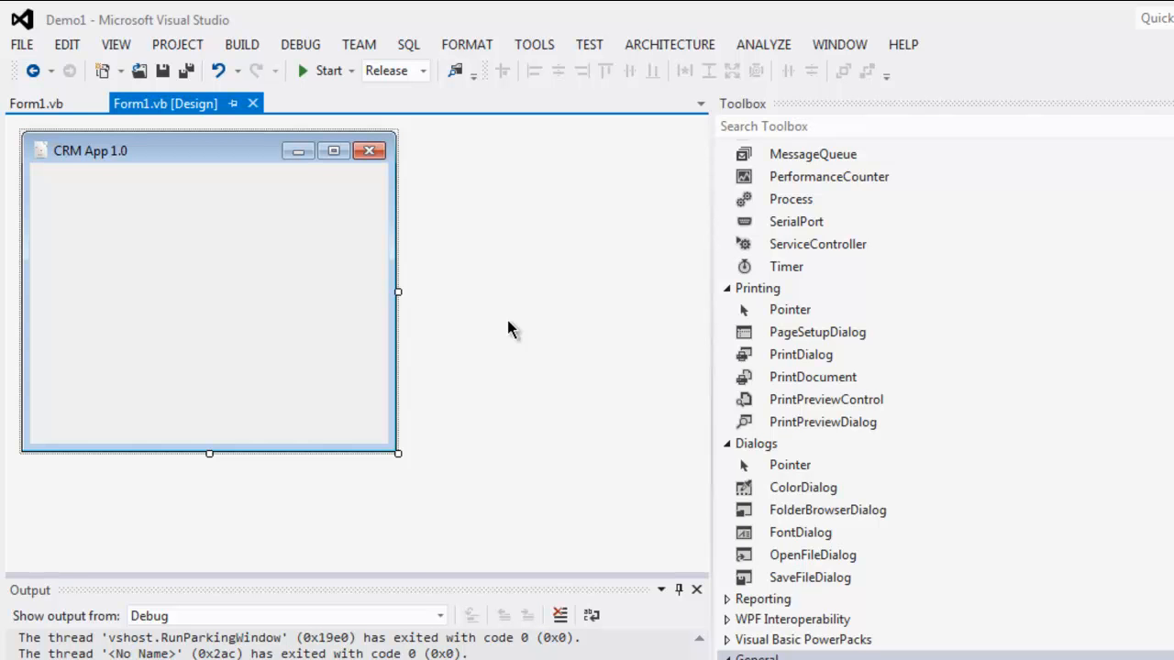
{"action": "mouse_move", "coordinate": [449, 295]}
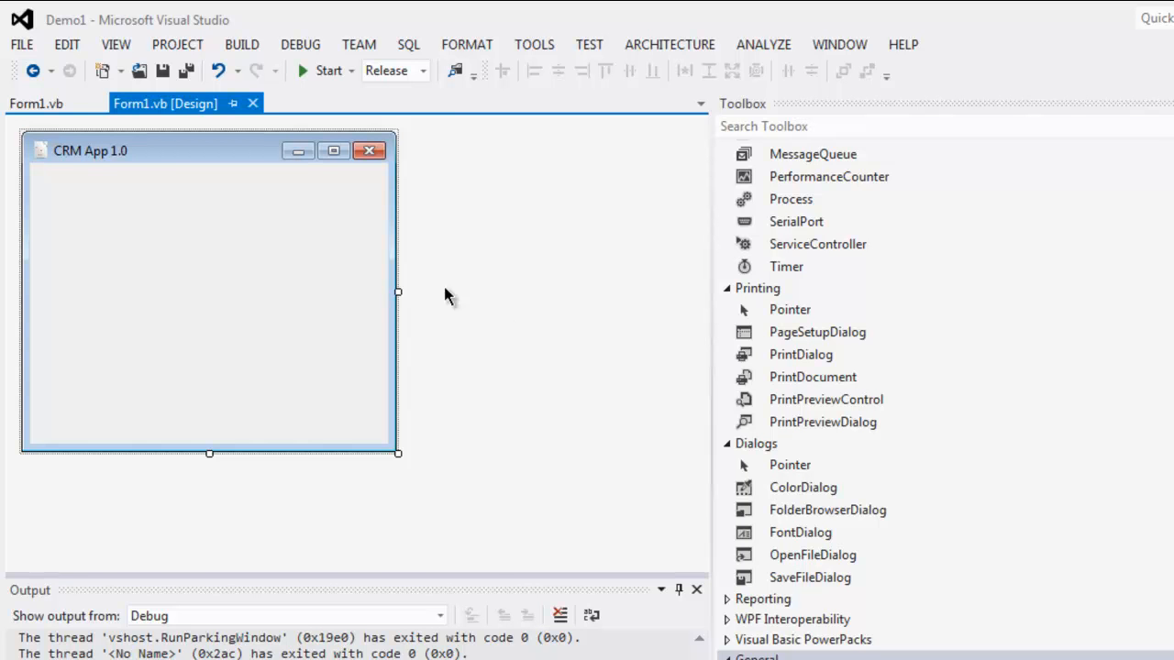
Add PrintDialog1 from the Toolbox's Printing section to the form's component tray
{"action": "left_click", "coordinate": [114, 44]}
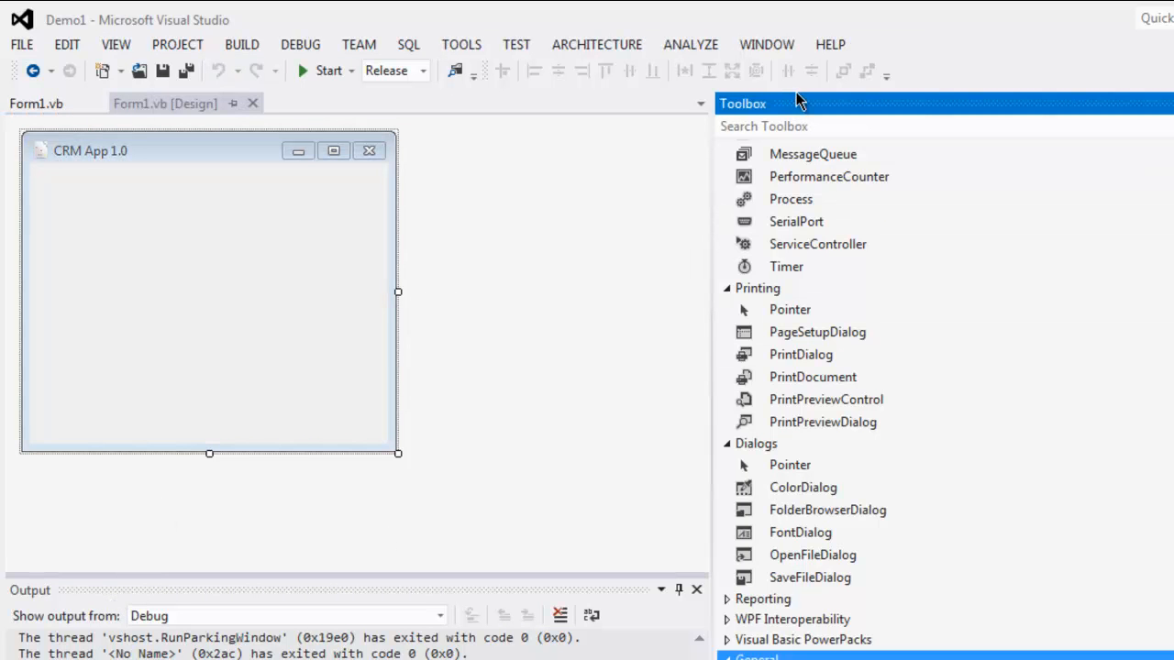
{"action": "mouse_move", "coordinate": [954, 467]}
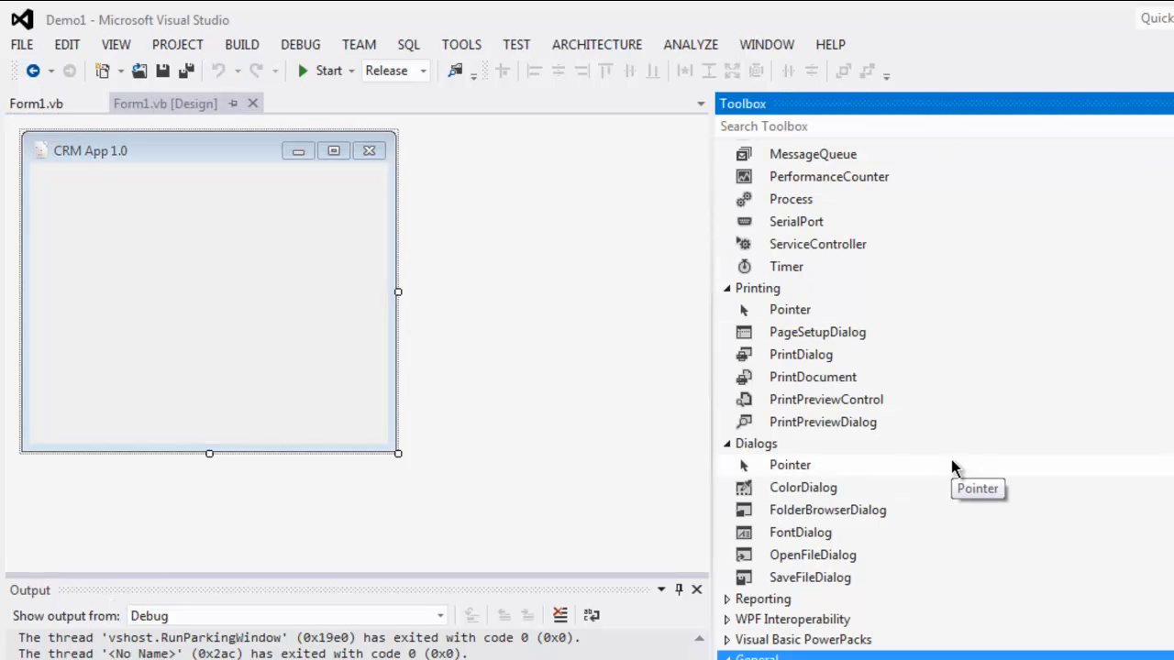
{"action": "mouse_move", "coordinate": [803, 449]}
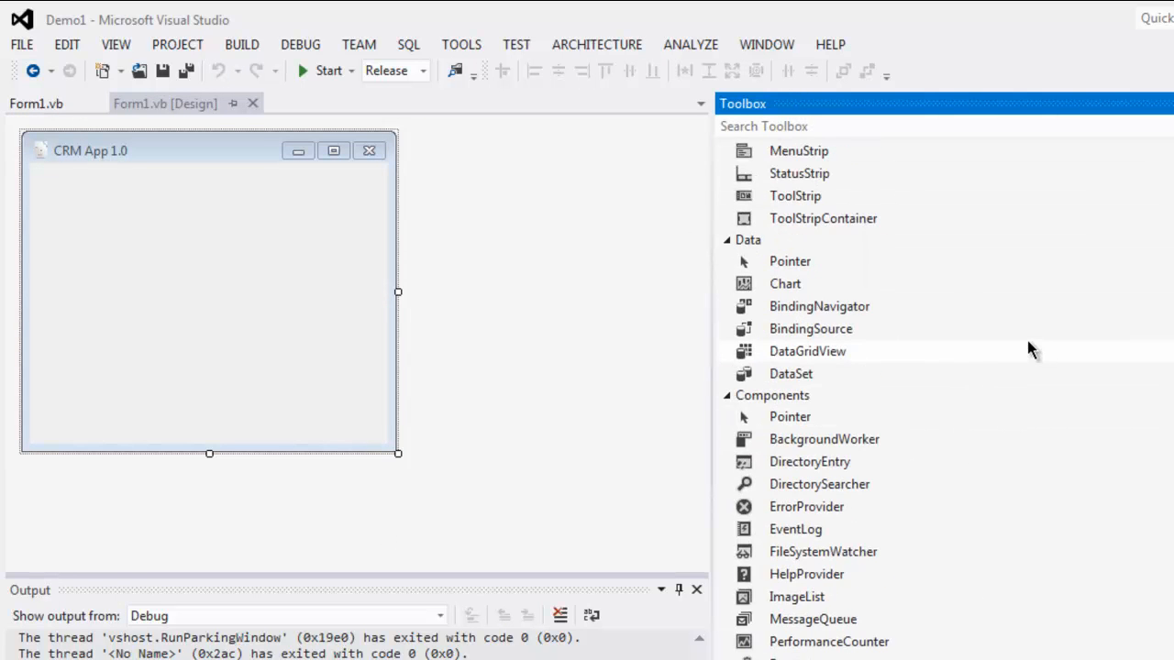
{"action": "scroll", "scroll_direction": "down", "scroll_amount": 3}
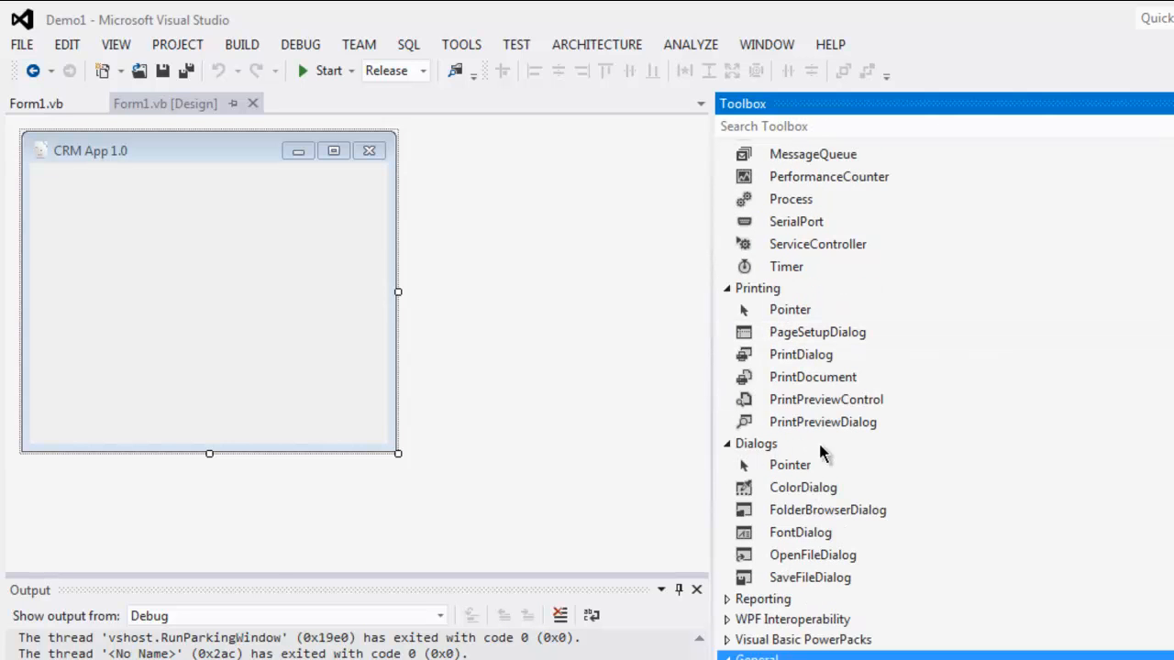
{"action": "mouse_move", "coordinate": [822, 457]}
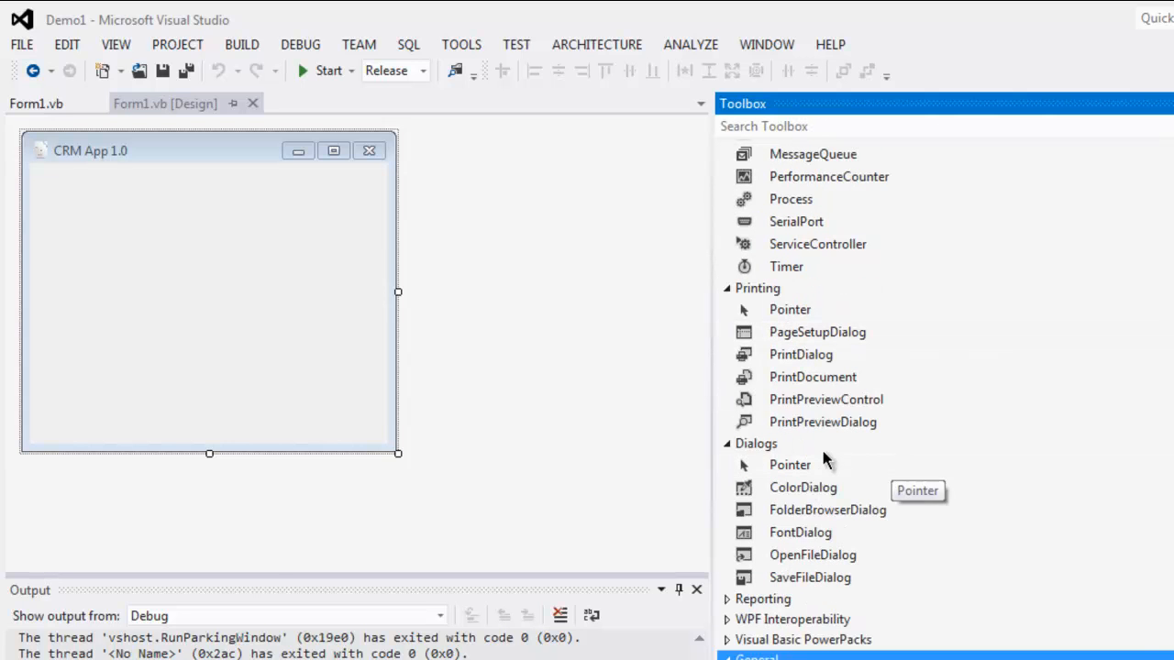
{"action": "mouse_move", "coordinate": [828, 510]}
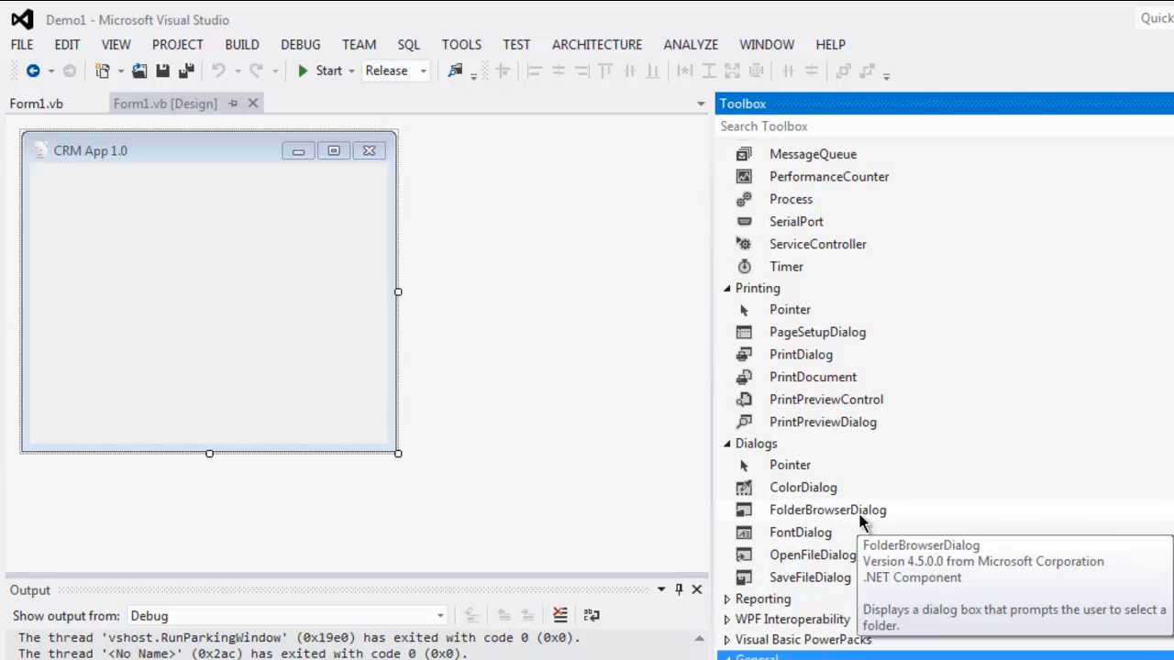
{"action": "mouse_move", "coordinate": [906, 506]}
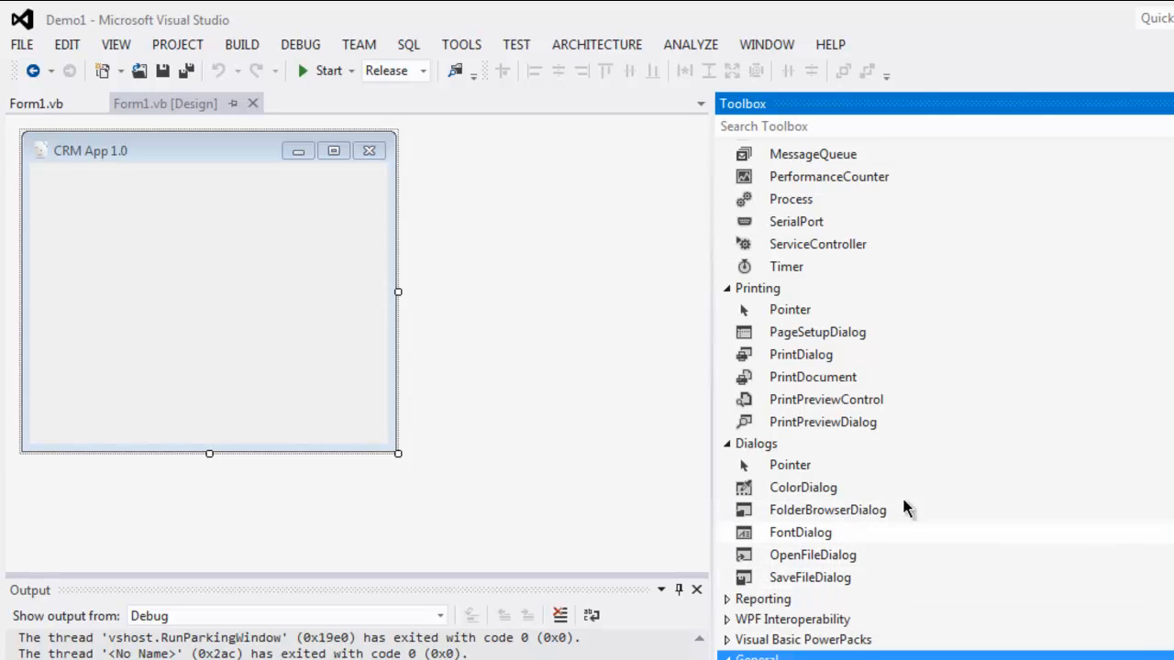
{"action": "mouse_move", "coordinate": [834, 359]}
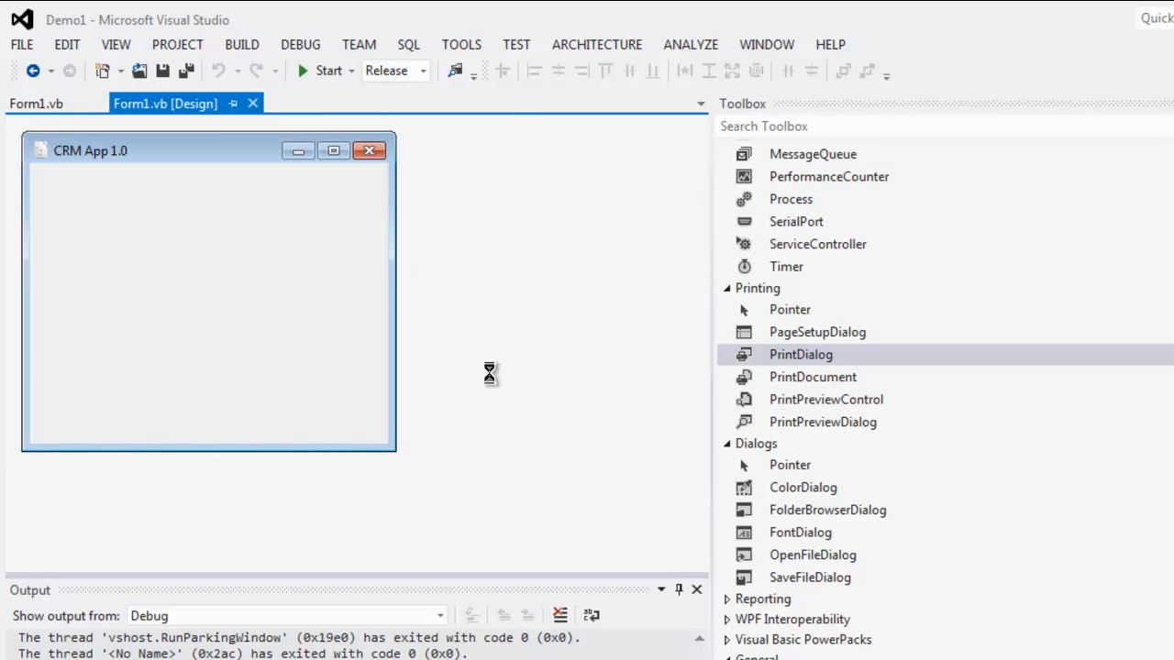
{"action": "double_click", "coordinate": [800, 354]}
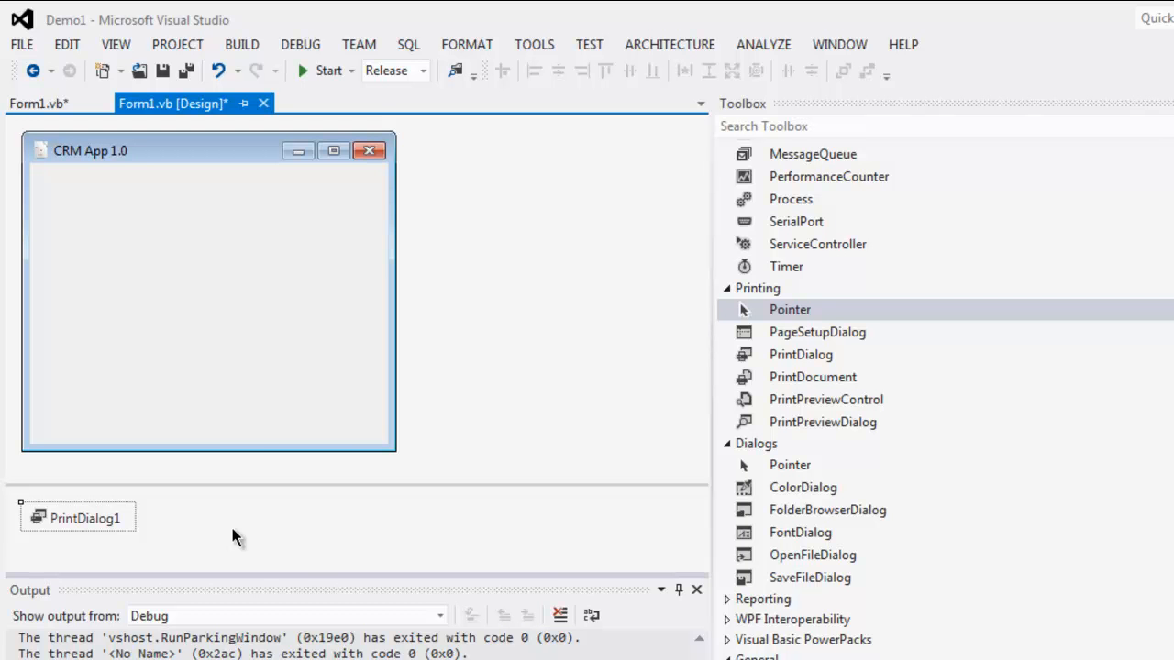
{"action": "mouse_move", "coordinate": [218, 492]}
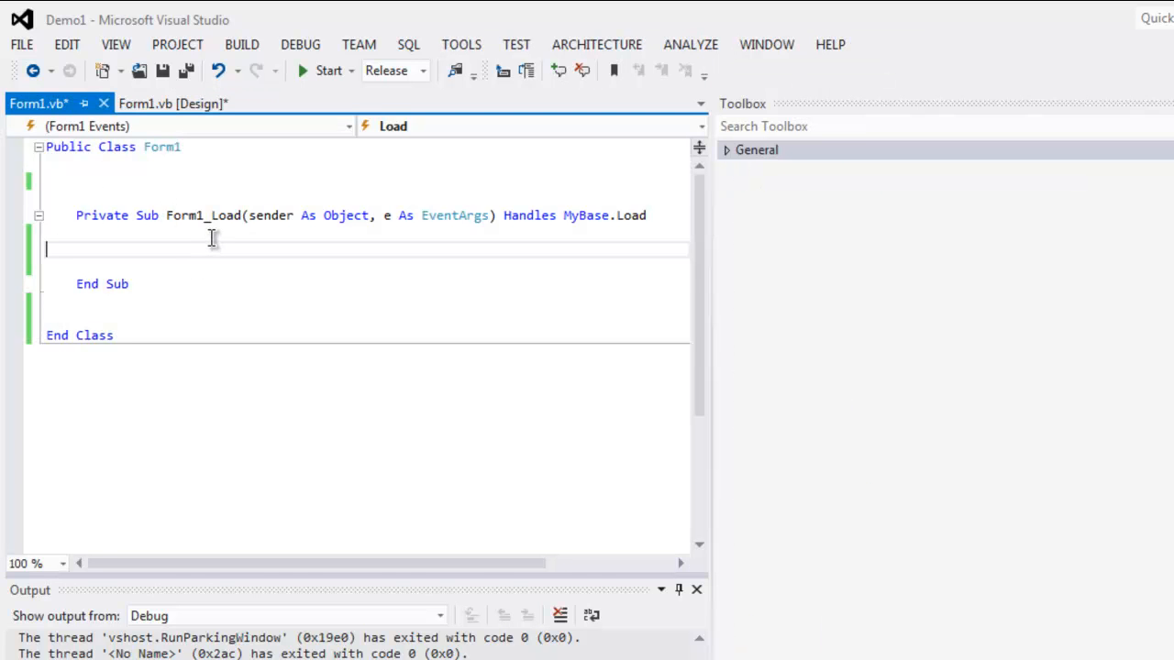
Add the line Button1.Text = "Click" to the Form1_Load handler
{"action": "key", "text": "enter"}
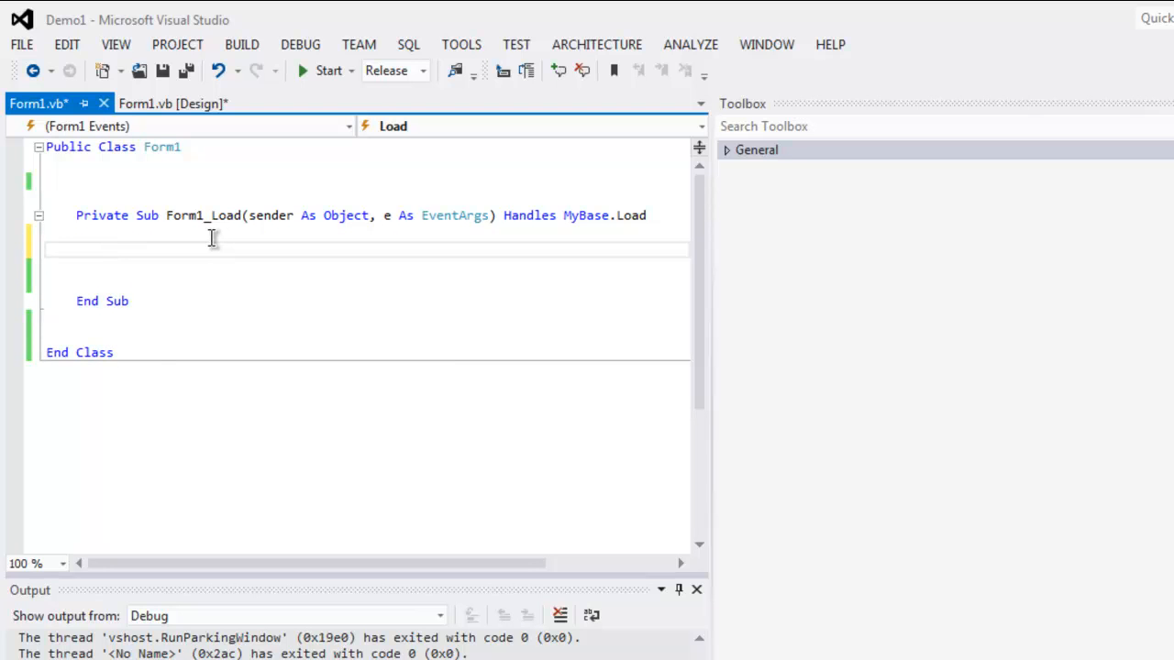
{"action": "type", "text": "Button1.Text = \"Click"}
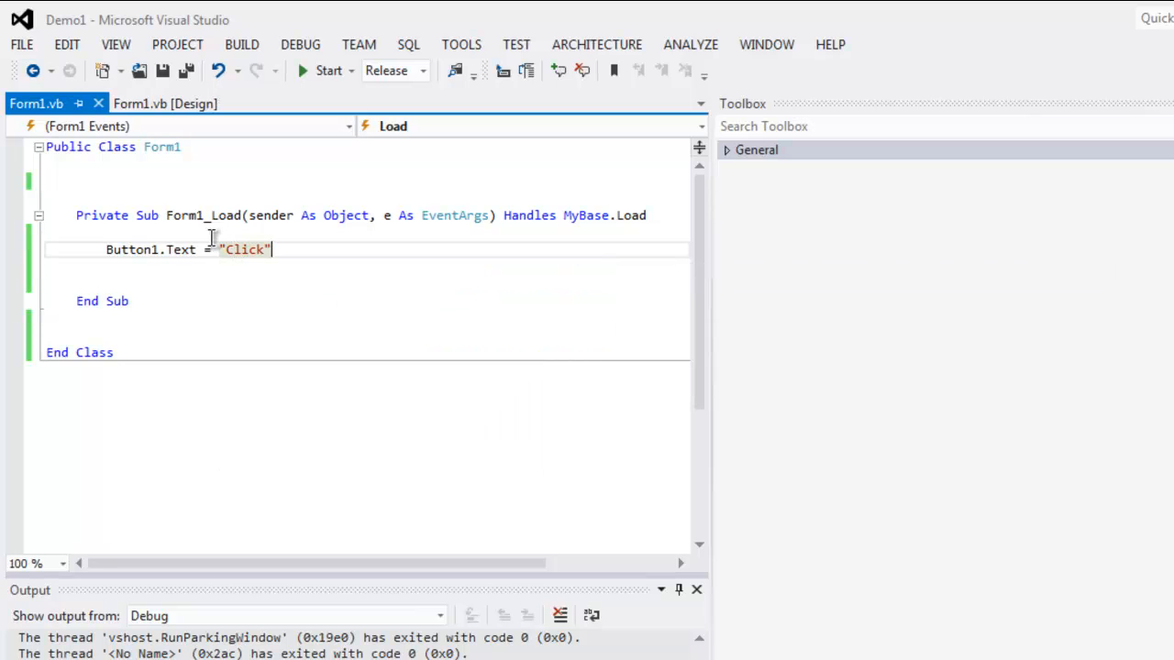
Show Button1's events (Click, MouseClick) in the Properties window from the designer
{"action": "left_click", "coordinate": [165, 103]}
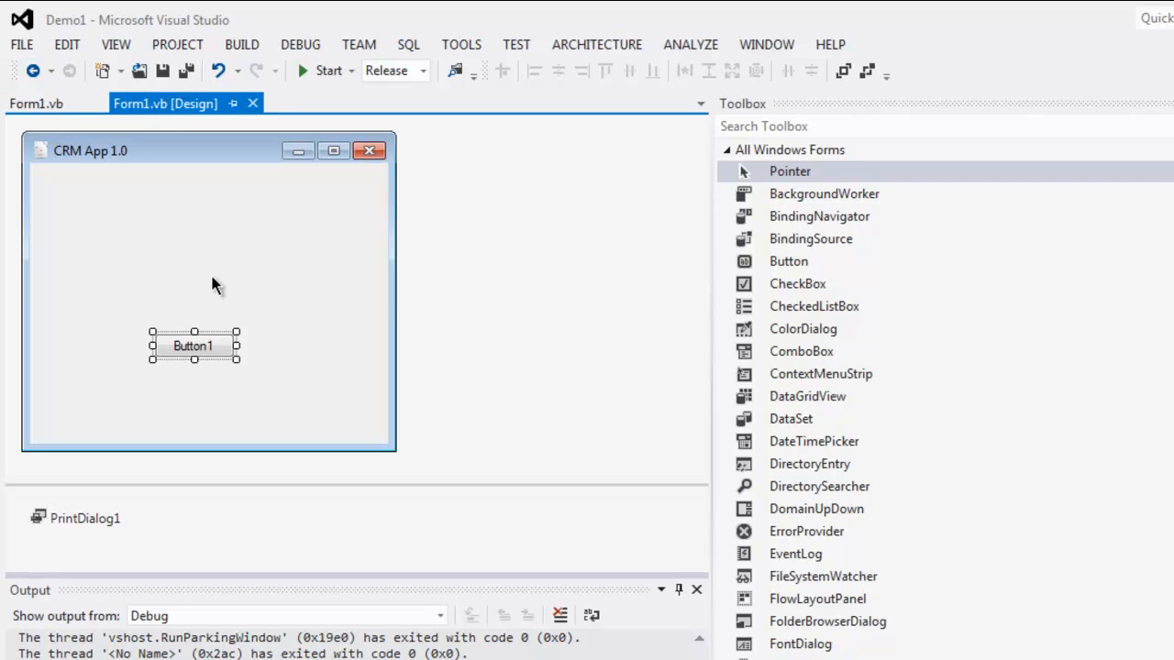
{"action": "right_click", "coordinate": [193, 345]}
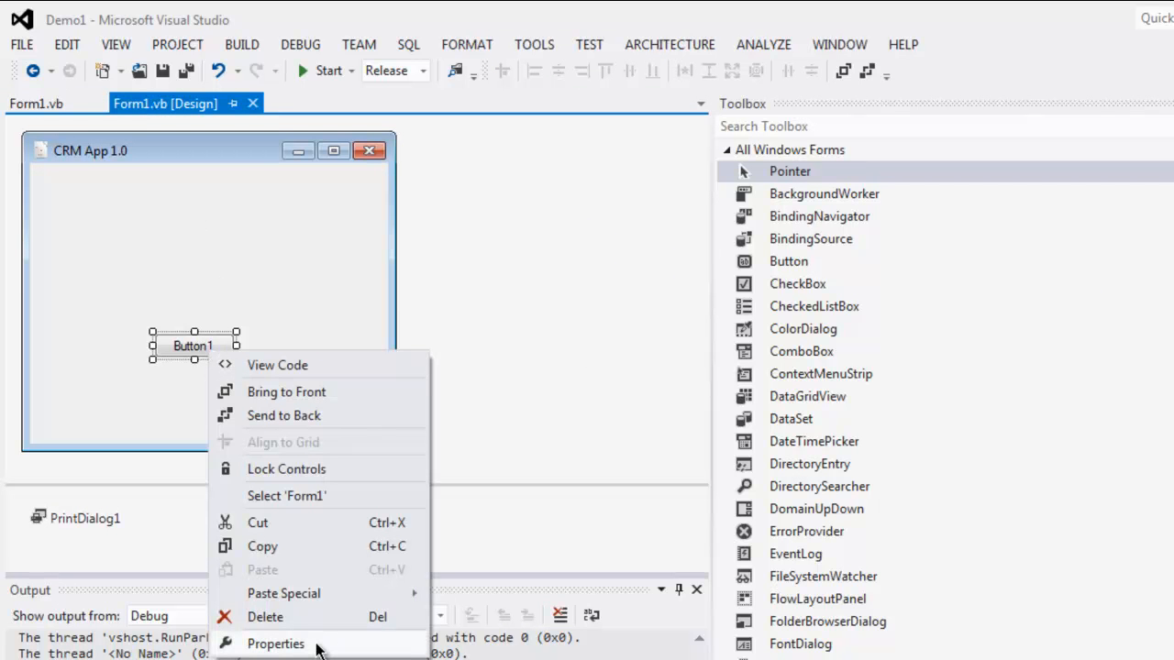
{"action": "left_click", "coordinate": [275, 642]}
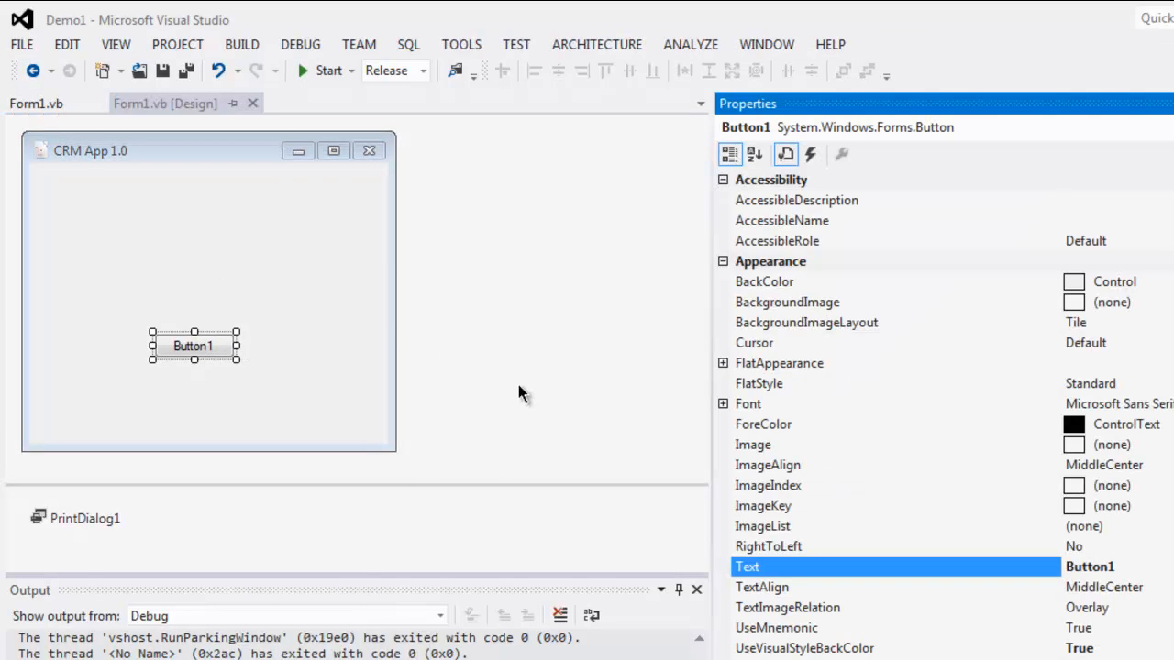
{"action": "left_click", "coordinate": [811, 154]}
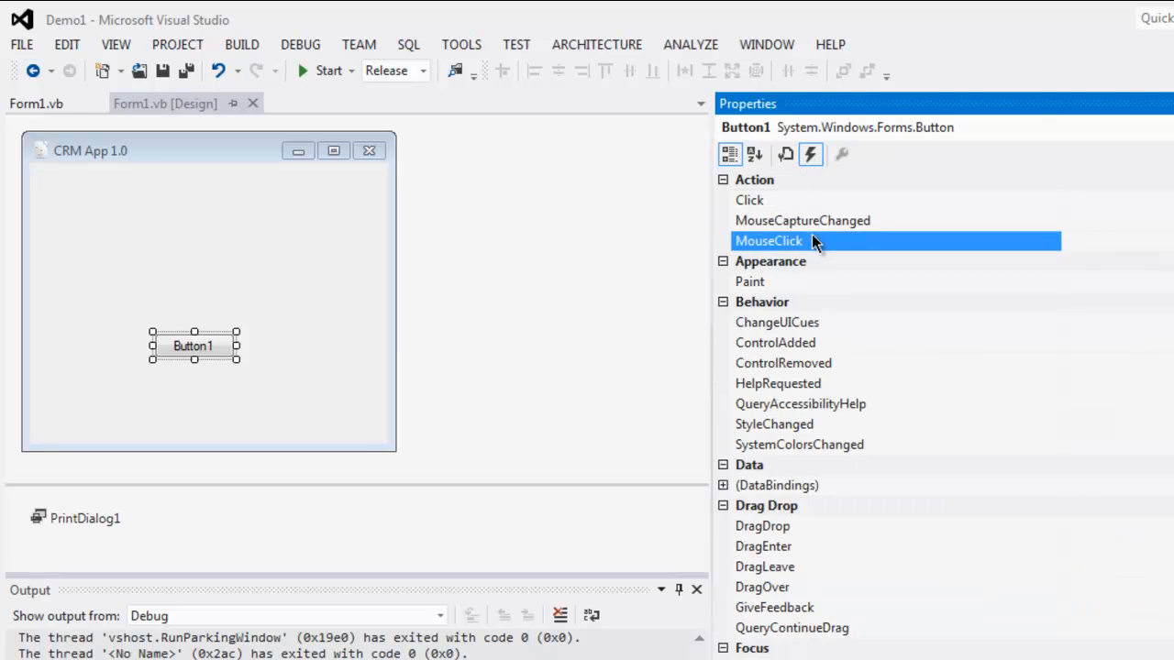
Write Button1_MouseClick with Dim dlg As New PrintDialog and dlg.ShowDialog(), returning to the designer
{"action": "double_click", "coordinate": [769, 241]}
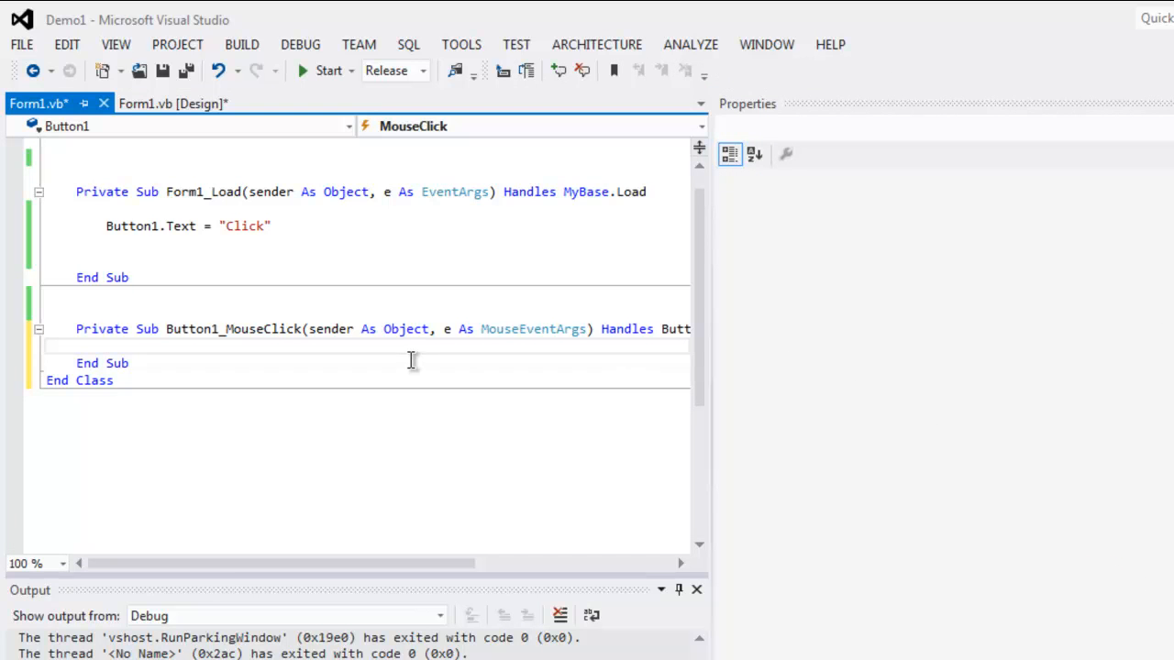
{"action": "mouse_move", "coordinate": [389, 358]}
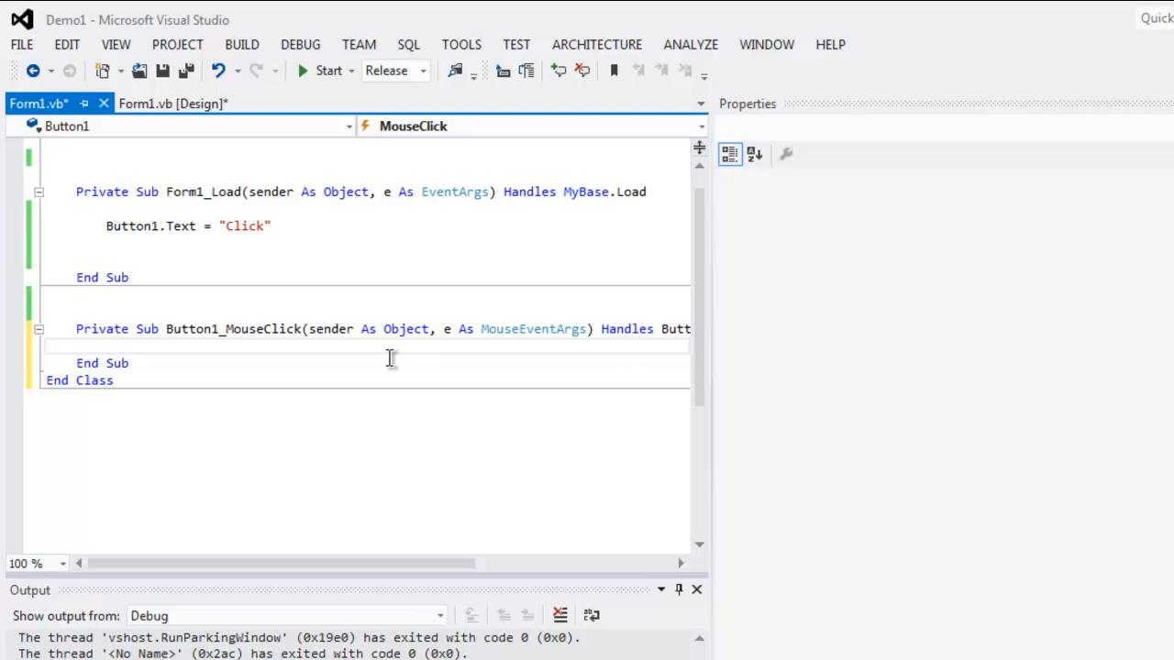
{"action": "type", "text": "Dim"}
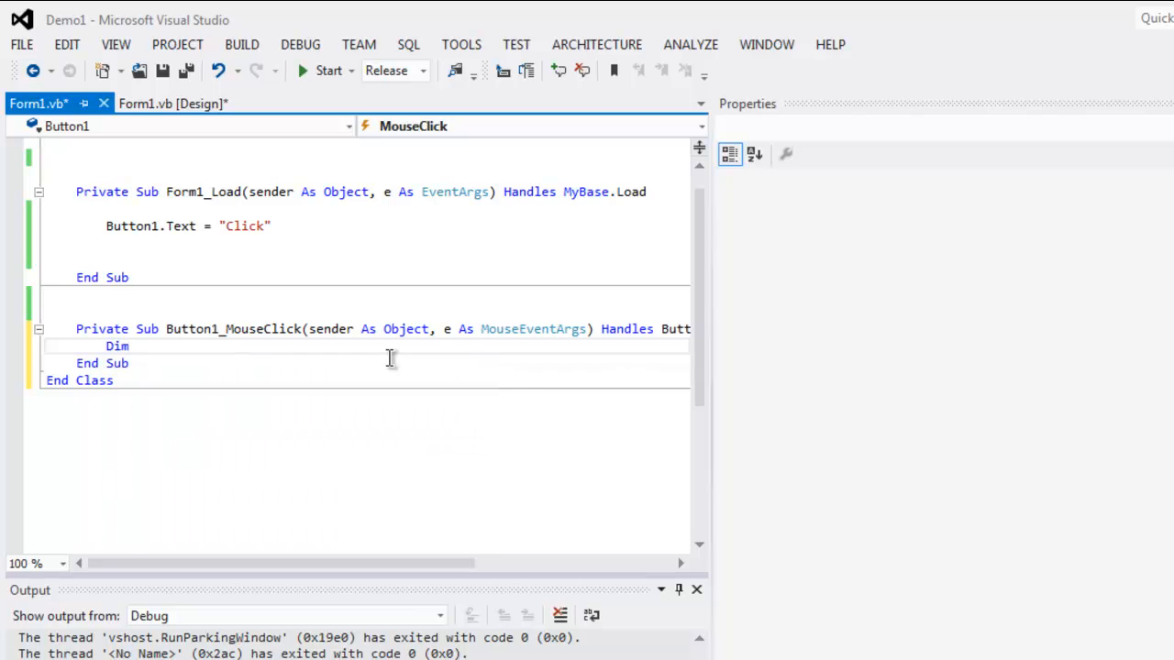
{"action": "type", "text": "dlg As New"}
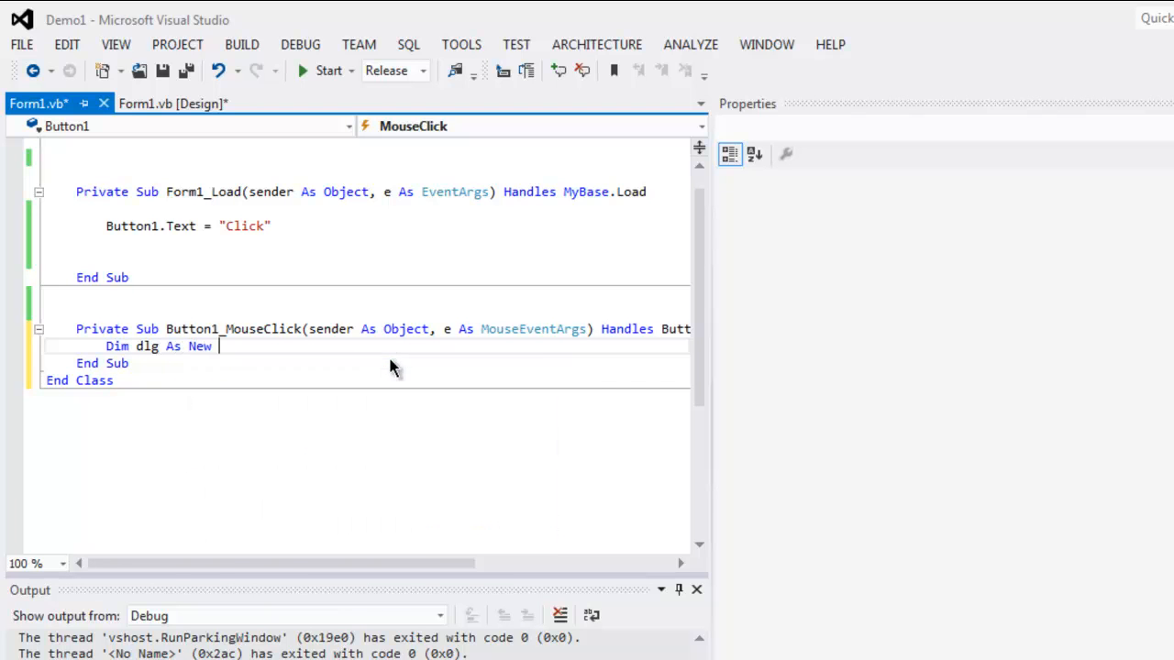
{"action": "type", "text": "PrintDialog"}
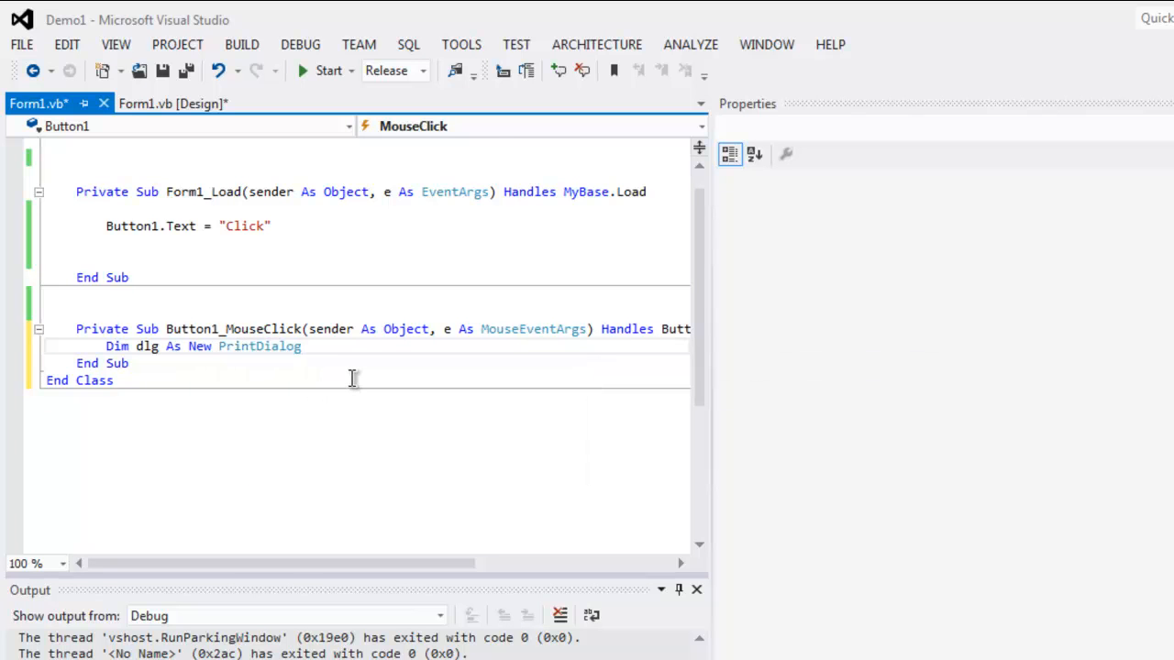
{"action": "type", "text": "d"}
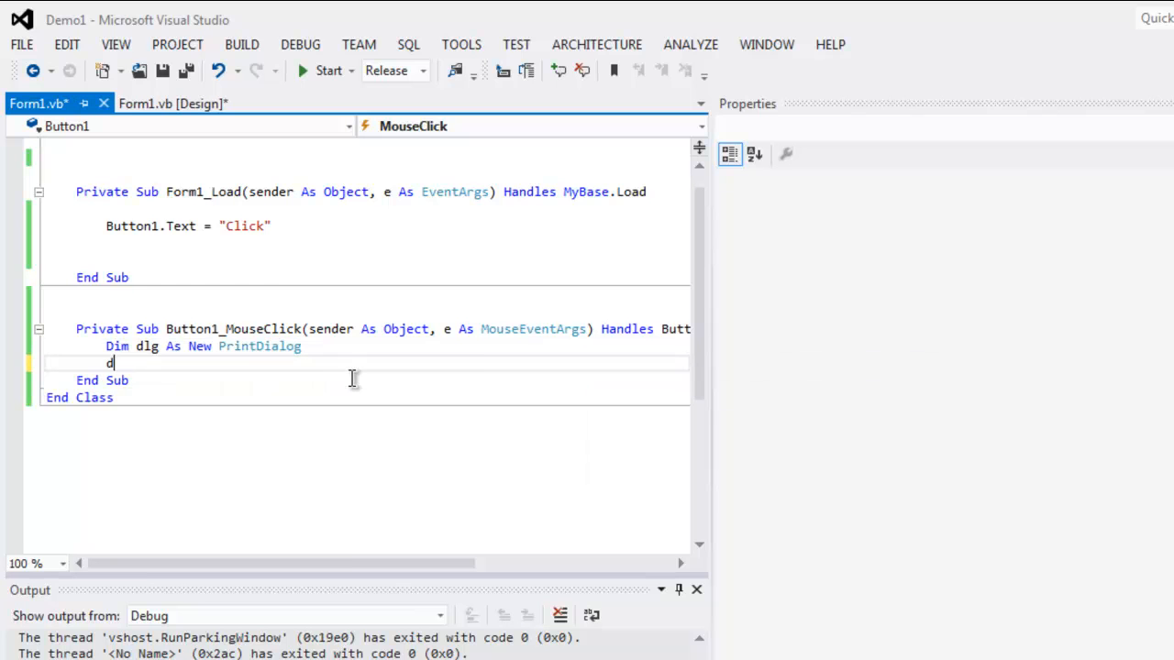
{"action": "type", "text": "lg.ShowDialog"}
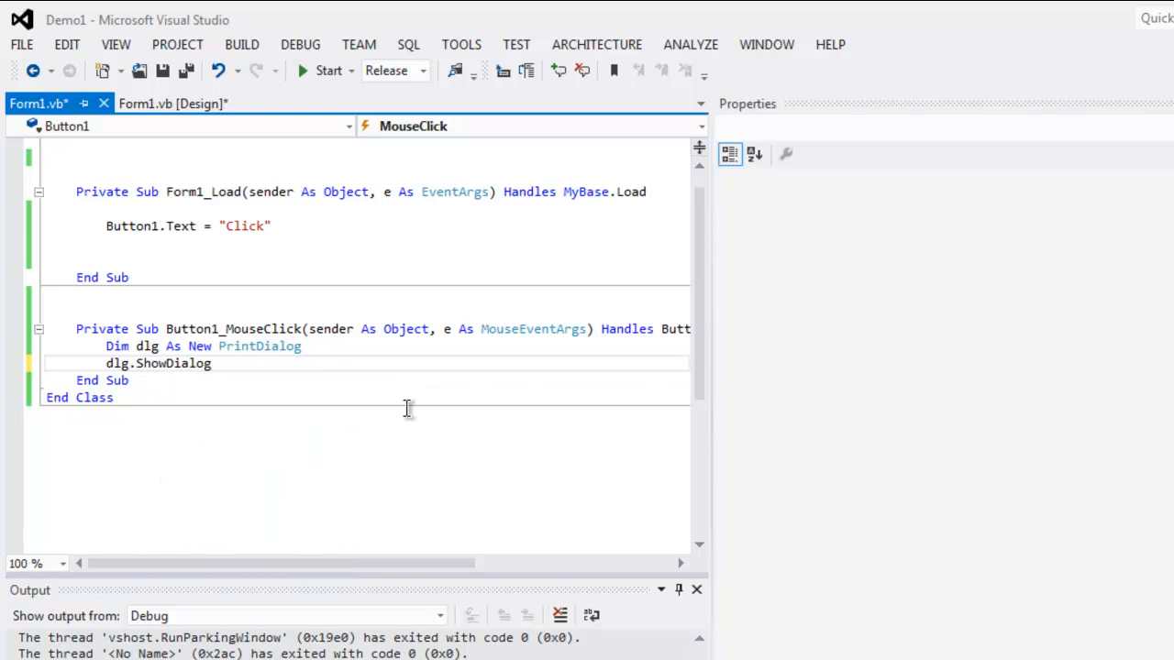
{"action": "type", "text": "()"}
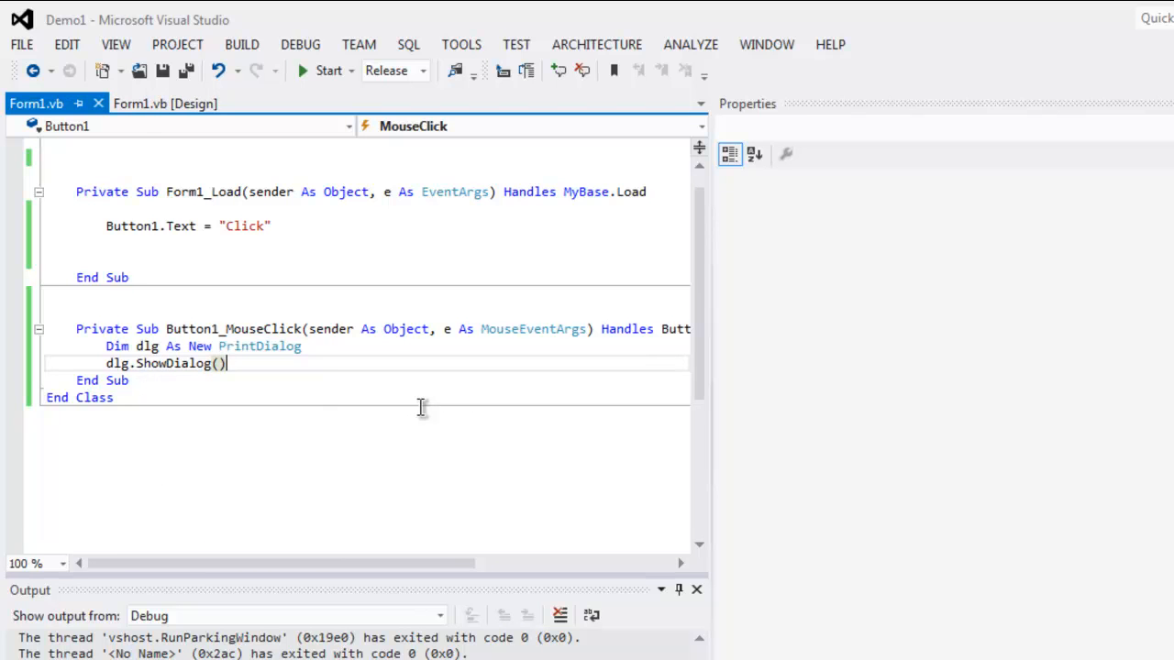
{"action": "mouse_move", "coordinate": [149, 198]}
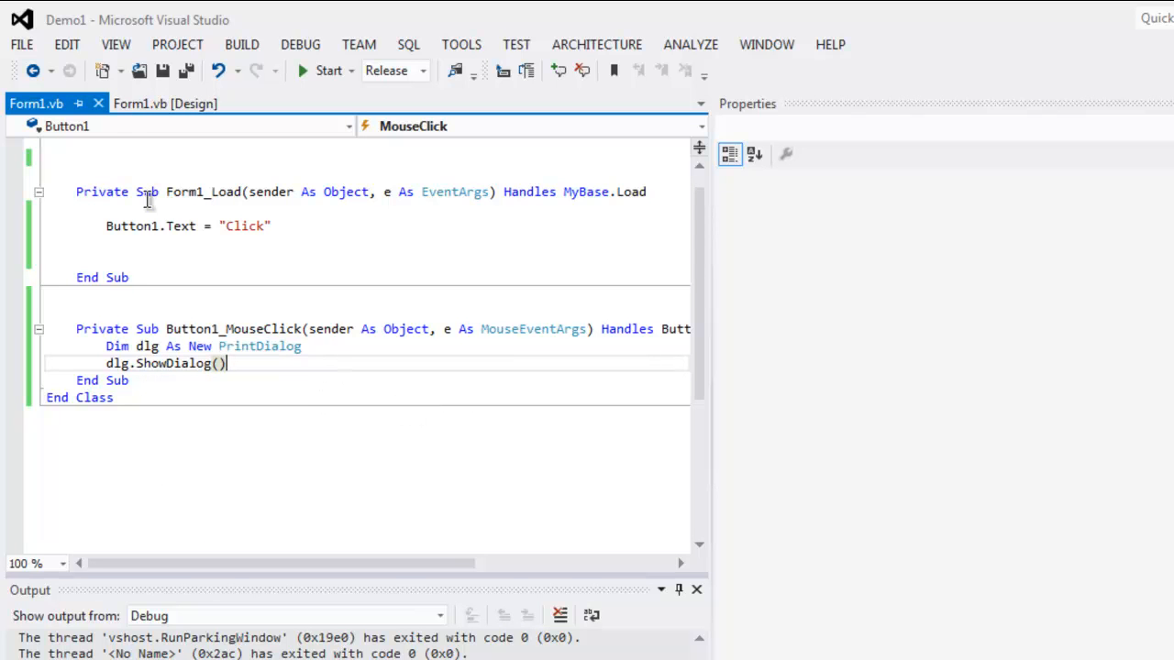
{"action": "left_click", "coordinate": [165, 103]}
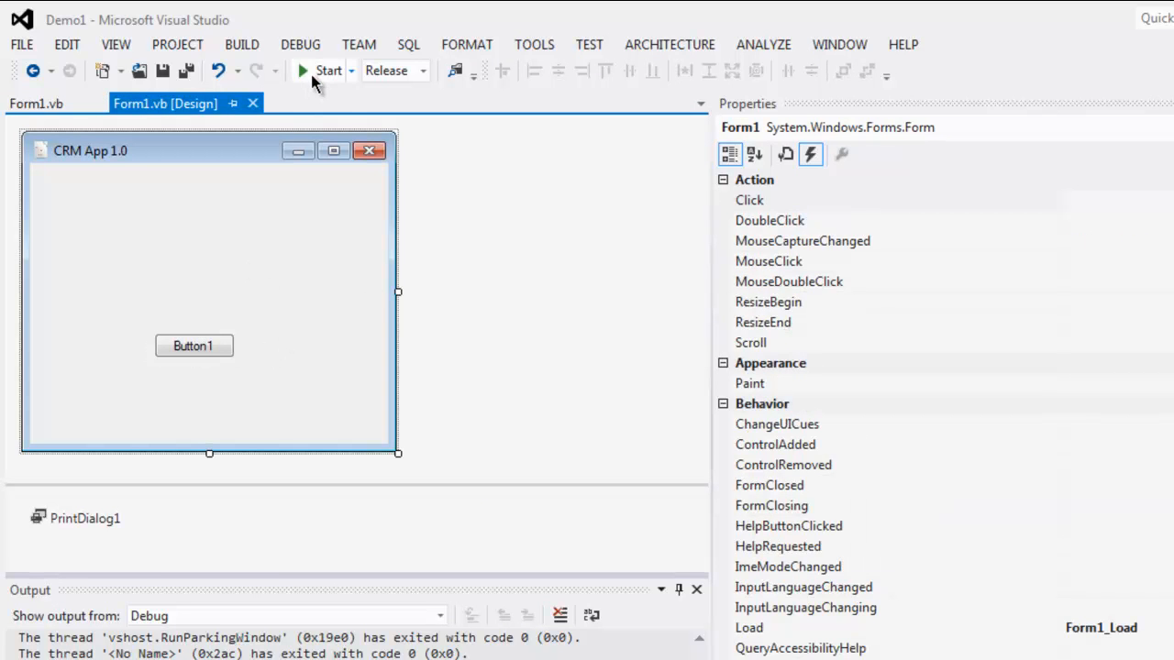
Start the Demo1 project so the CRM App 1.0 window shows its Click button
{"action": "left_click", "coordinate": [327, 70]}
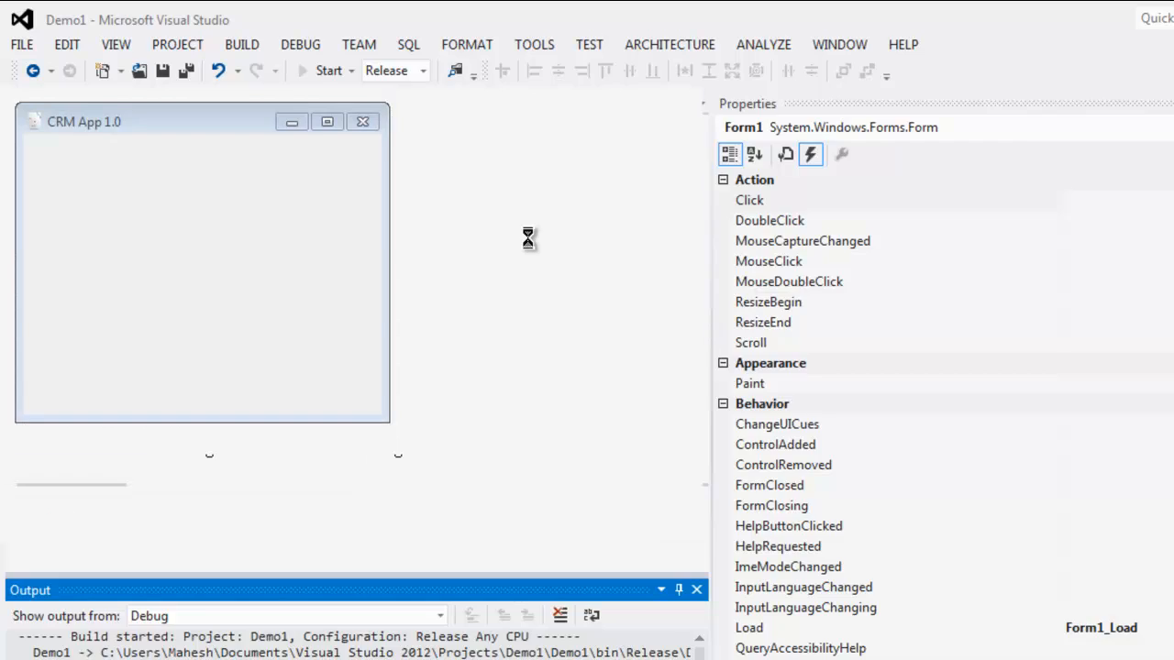
{"action": "left_click", "coordinate": [327, 70]}
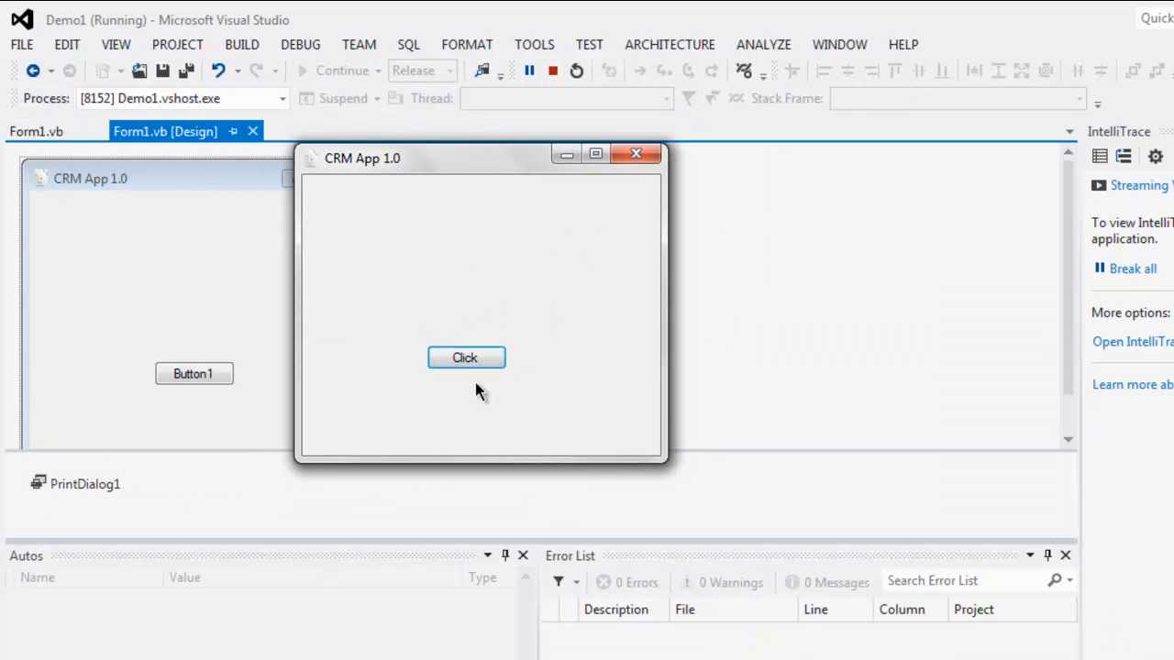
Confirm the Click button opens the Print dialog, cancel it and close the running app
{"action": "left_click", "coordinate": [466, 358]}
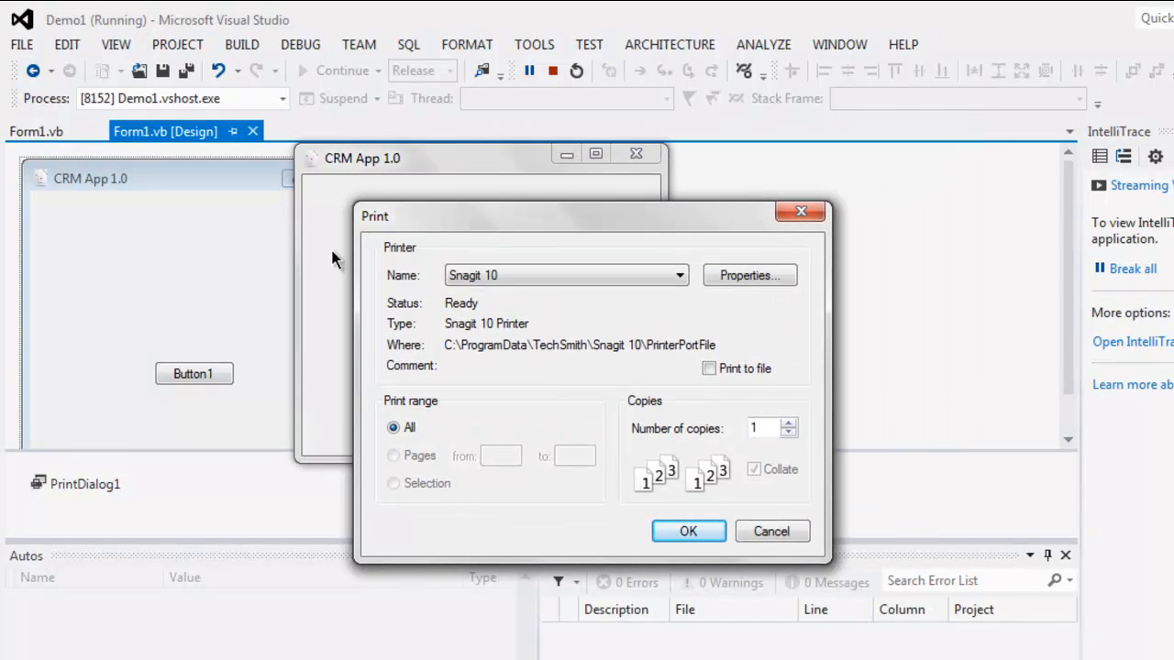
{"action": "mouse_move", "coordinate": [279, 567]}
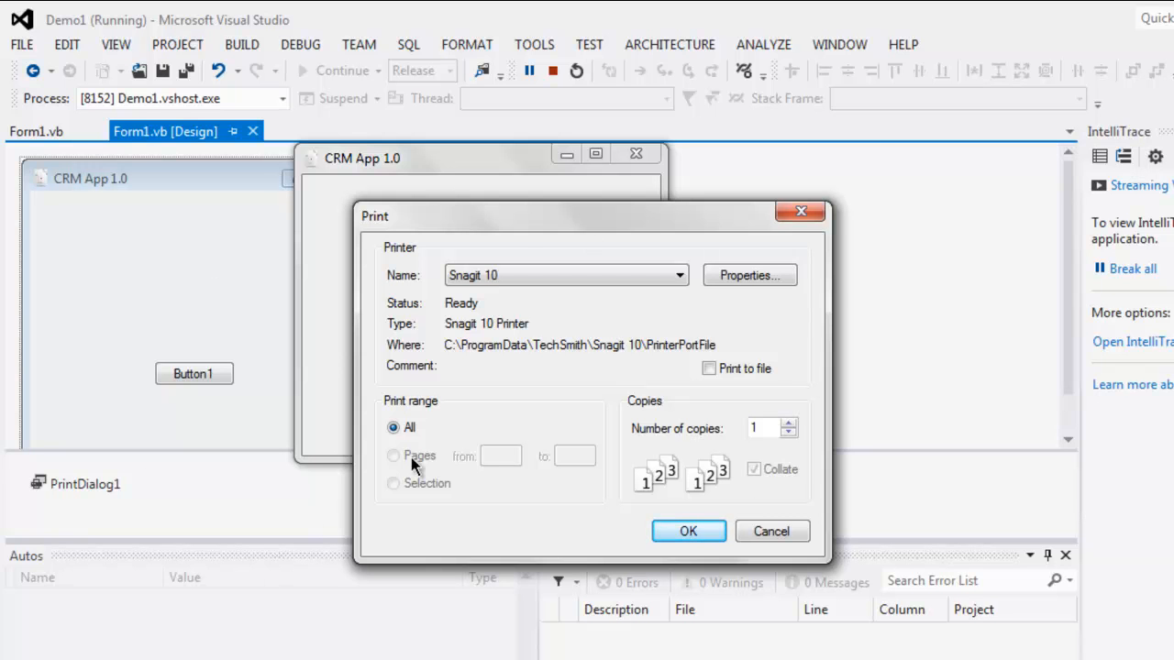
{"action": "left_click", "coordinate": [687, 532]}
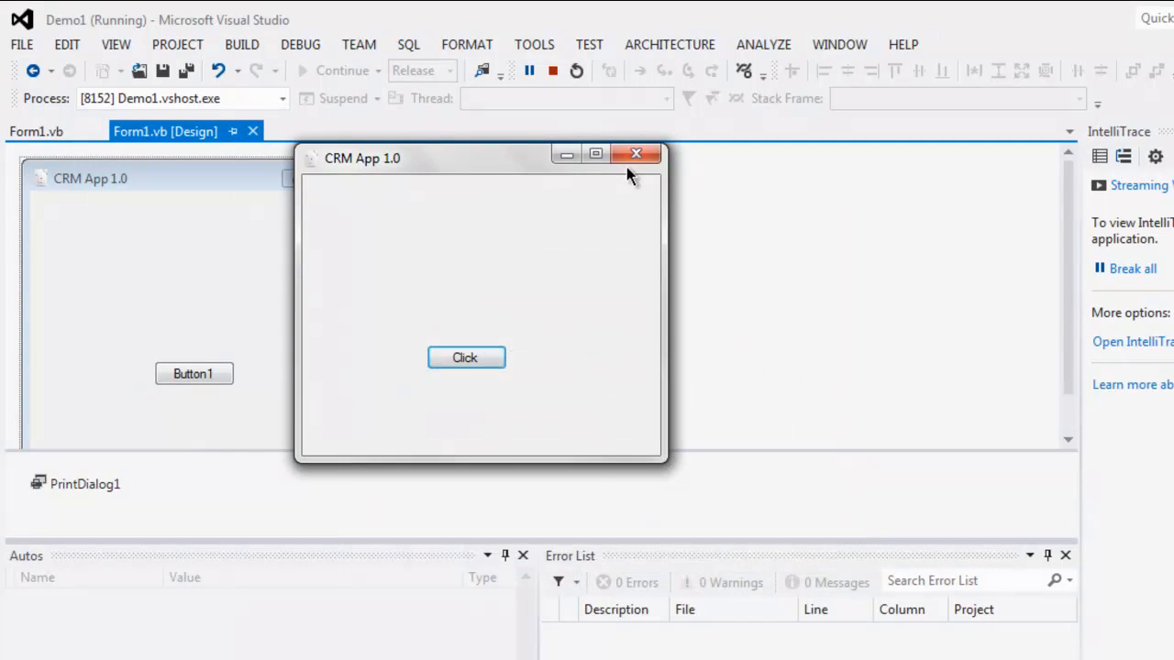
{"action": "left_click", "coordinate": [635, 154]}
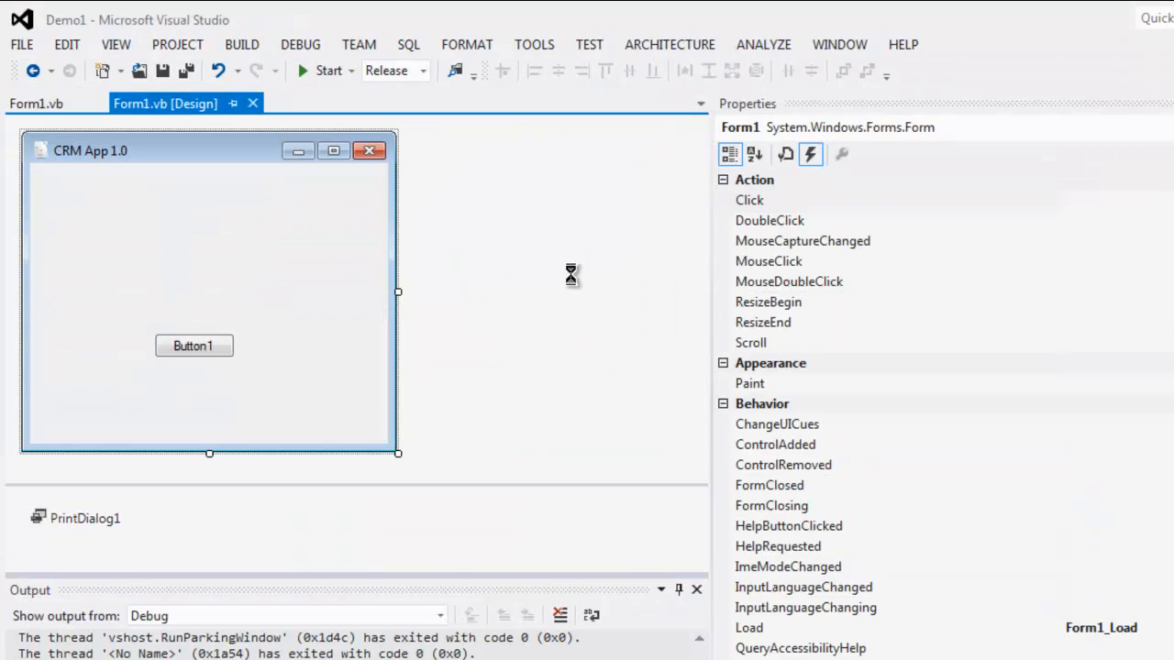